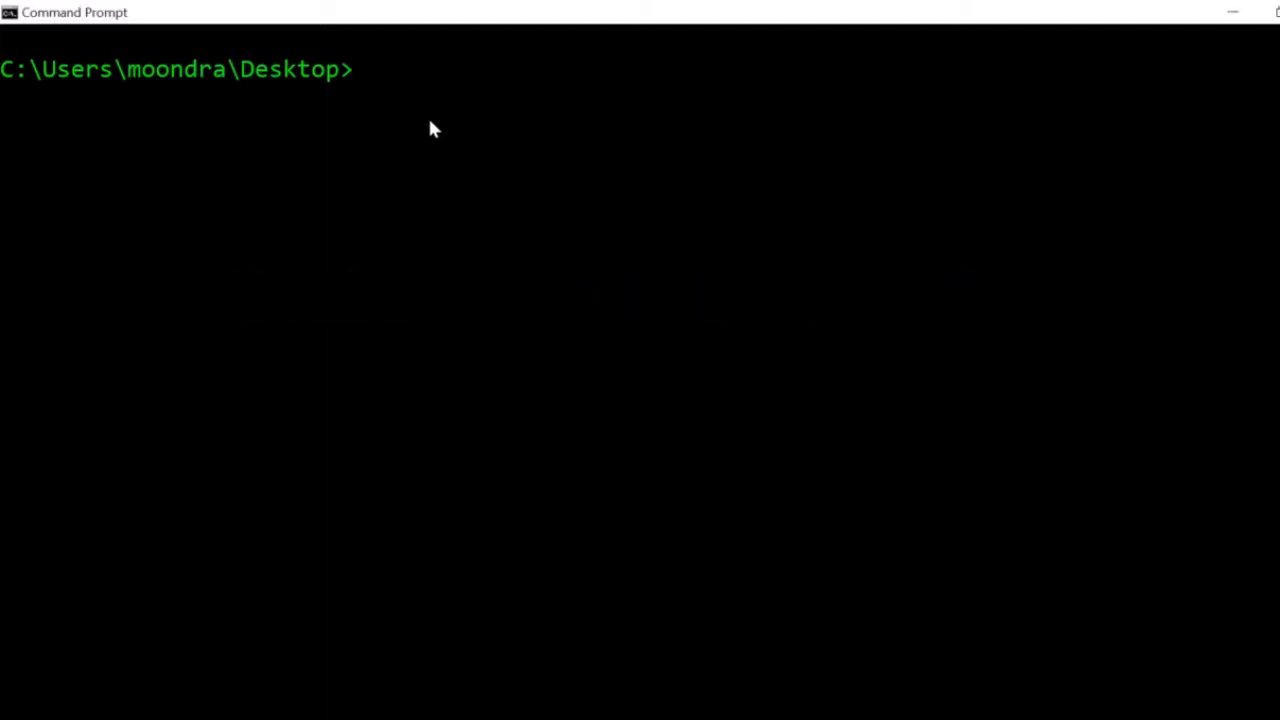
Enter the command 'python odd_or_even.py --num 32' at the Command Prompt.
text(python odd_or_even.py --num 32)
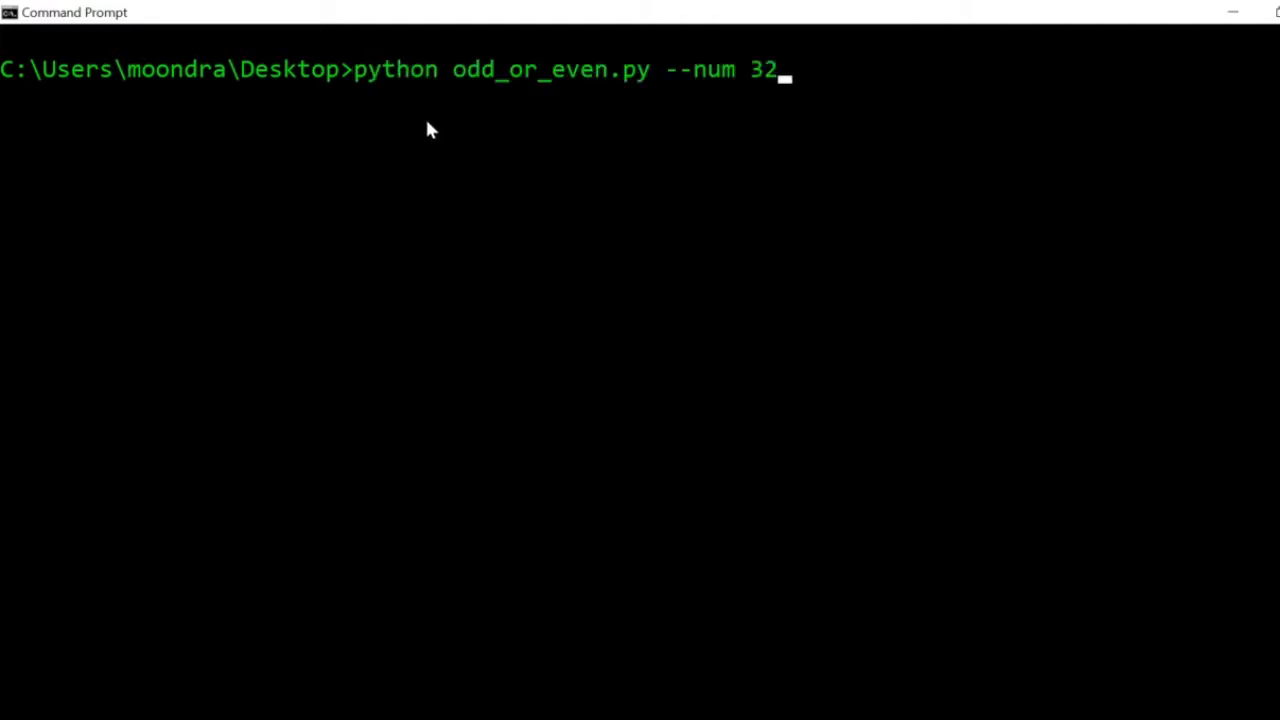
double_click(552, 69)
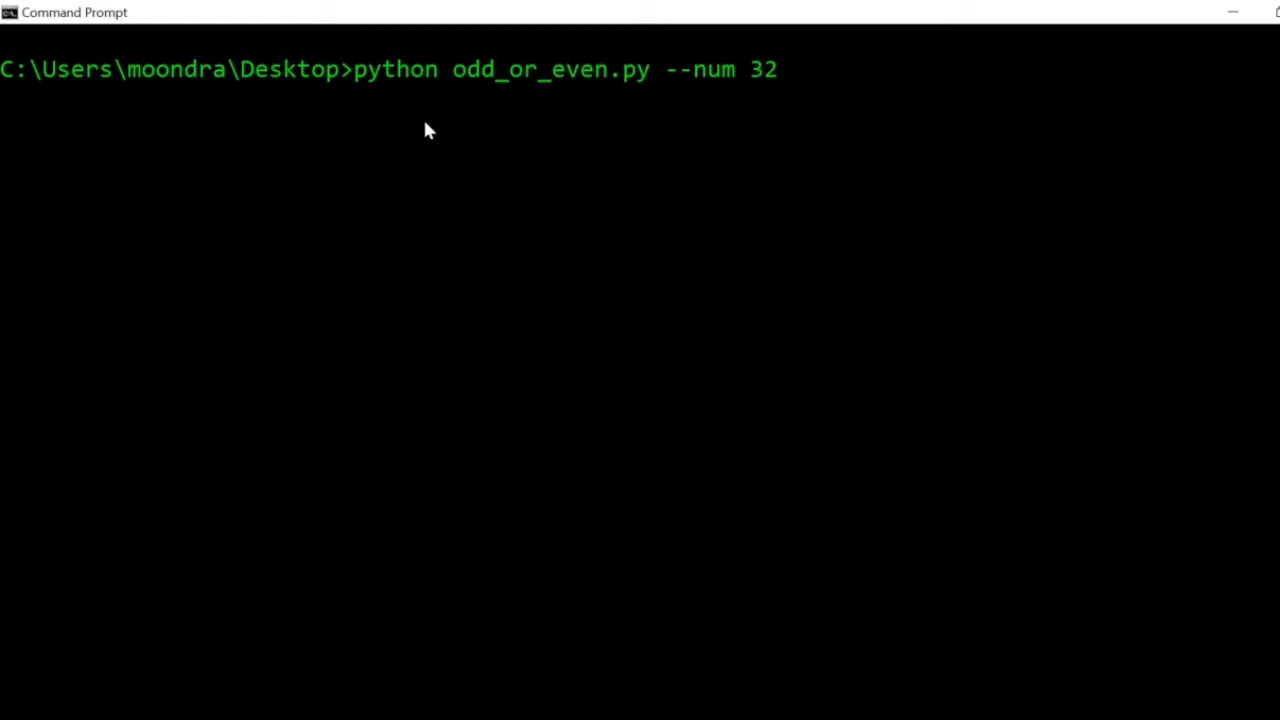
Run odd_or_even.py with --num 23, 1 and 46, showing odd, odd and even.
key(enter)
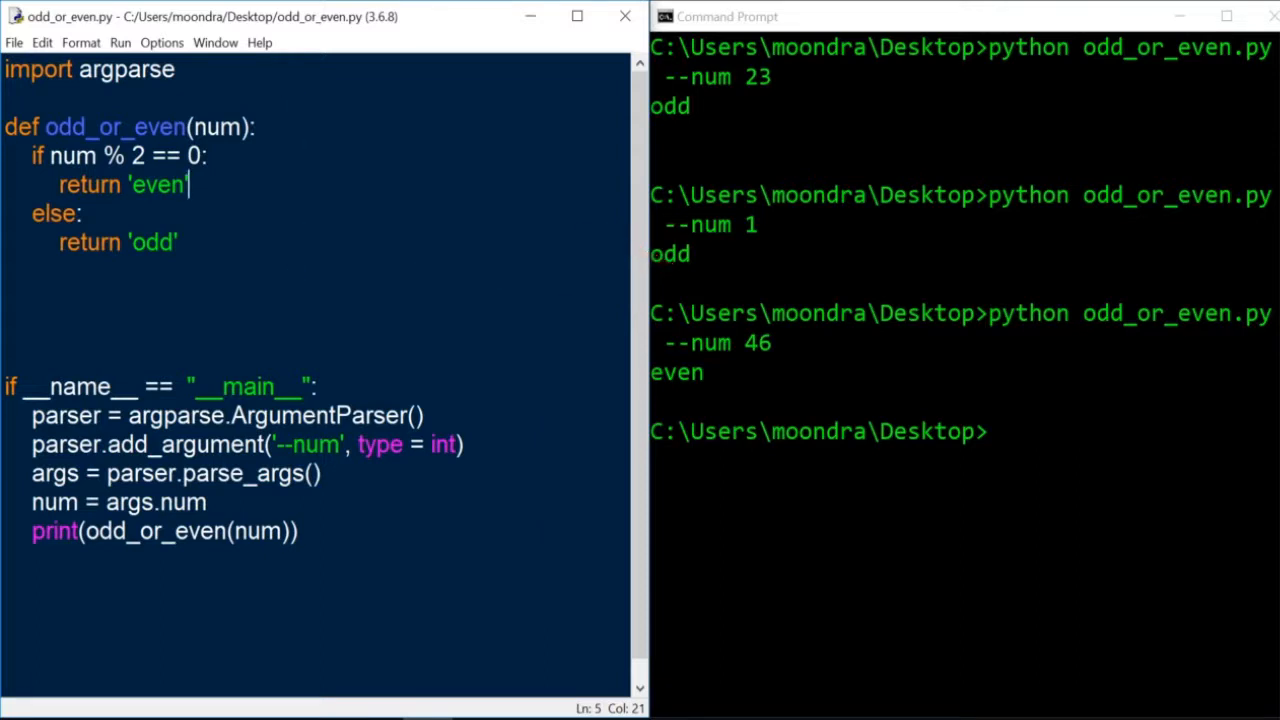
Delete the argparse import line and the if __name__ == '__main__' block.
drag(10, 386, 298, 531)
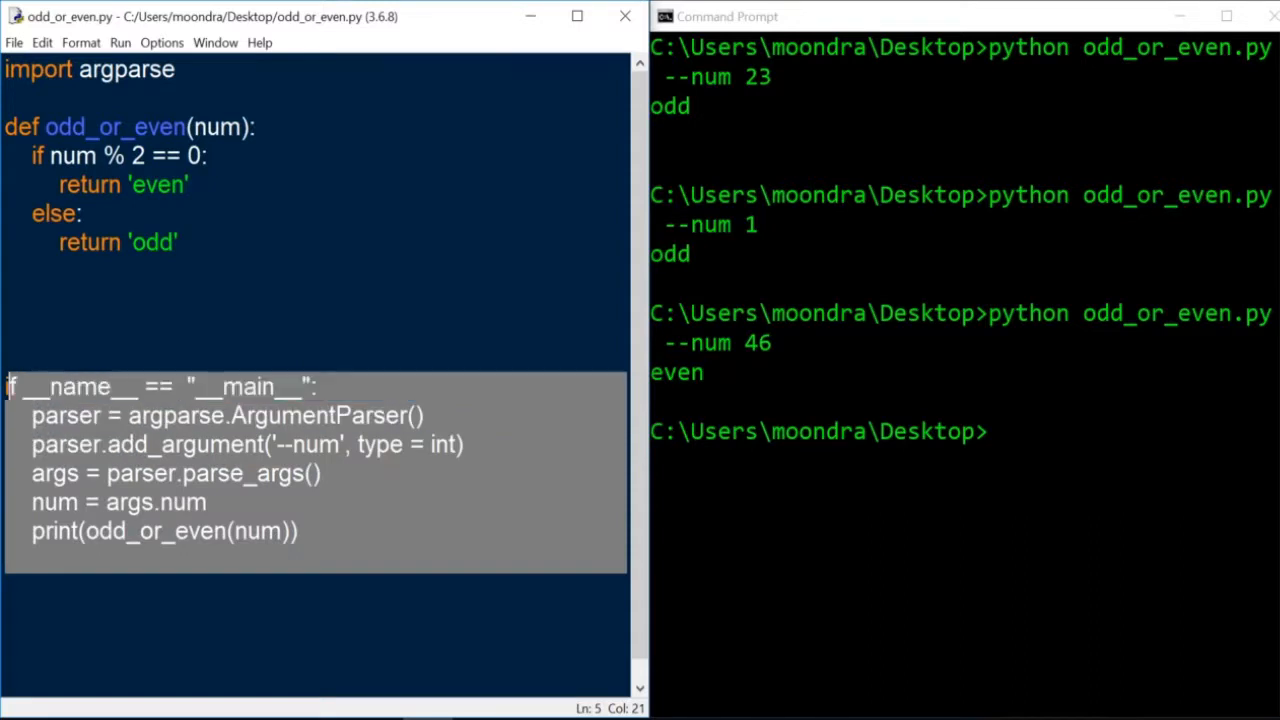
key(Delete)
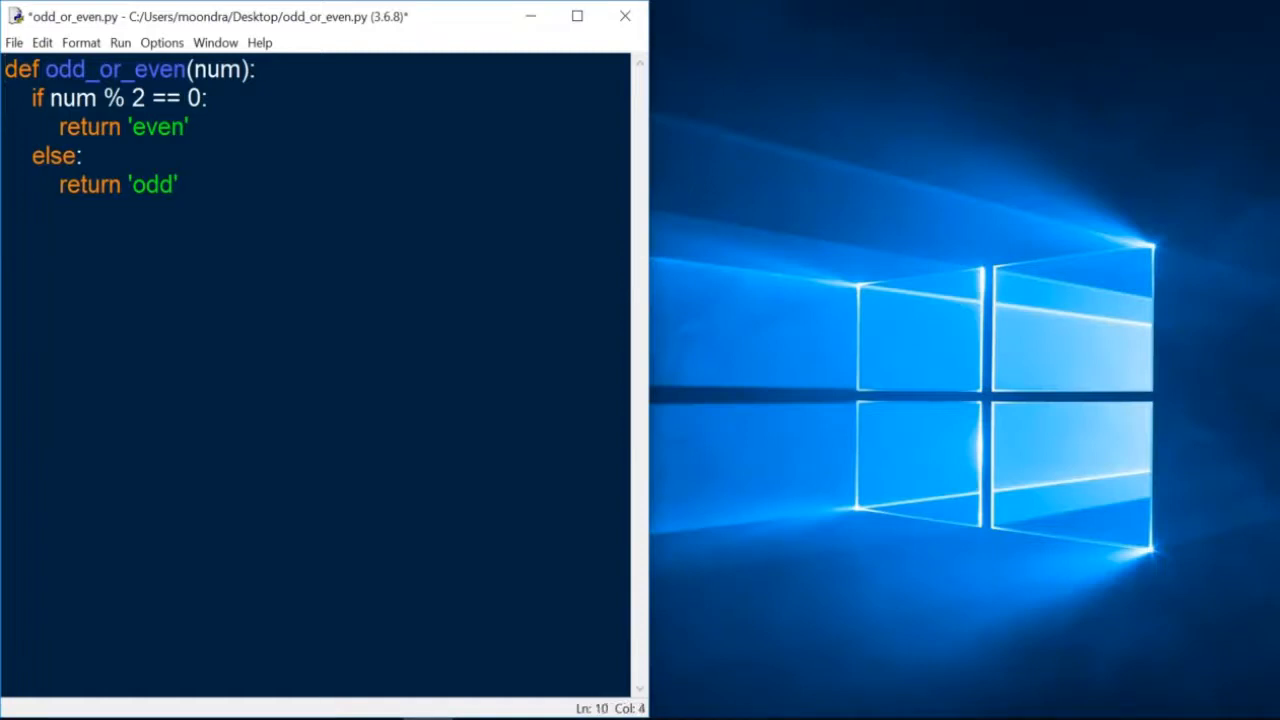
Add 'num = 3' and 'odd_or_even(3)' under the function and run it to print odd.
text(odd)
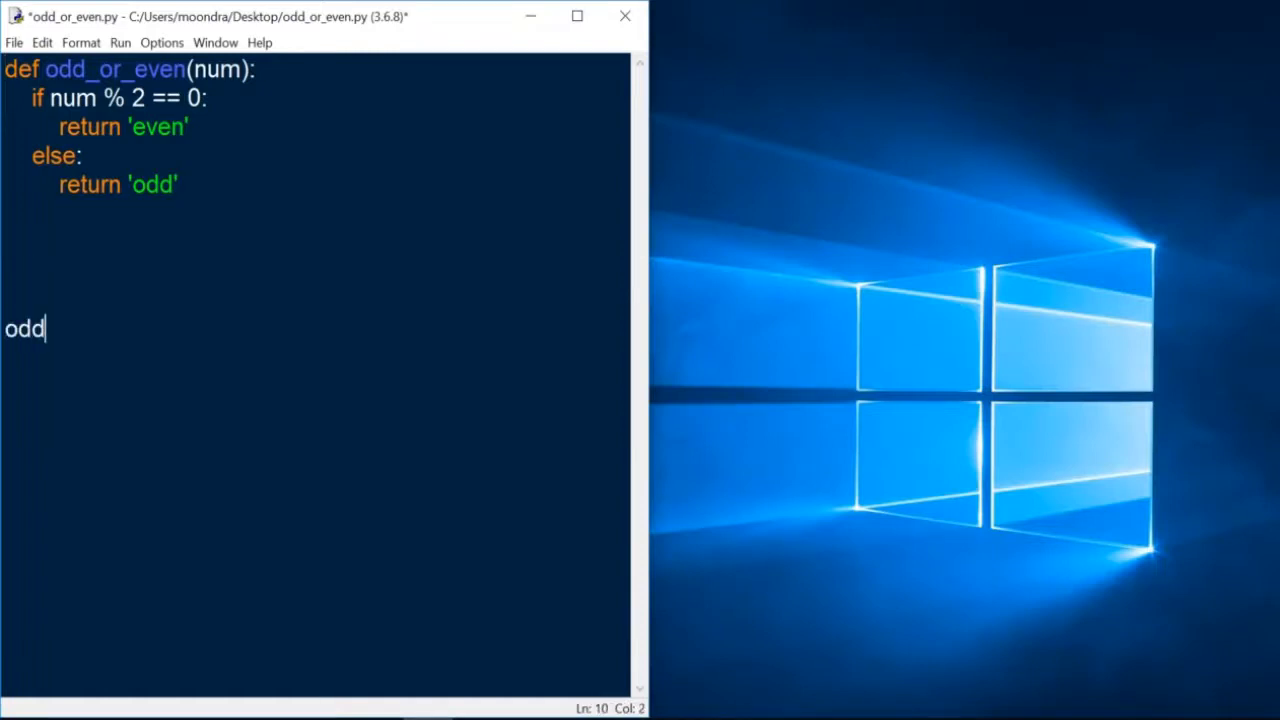
text(_or_even)
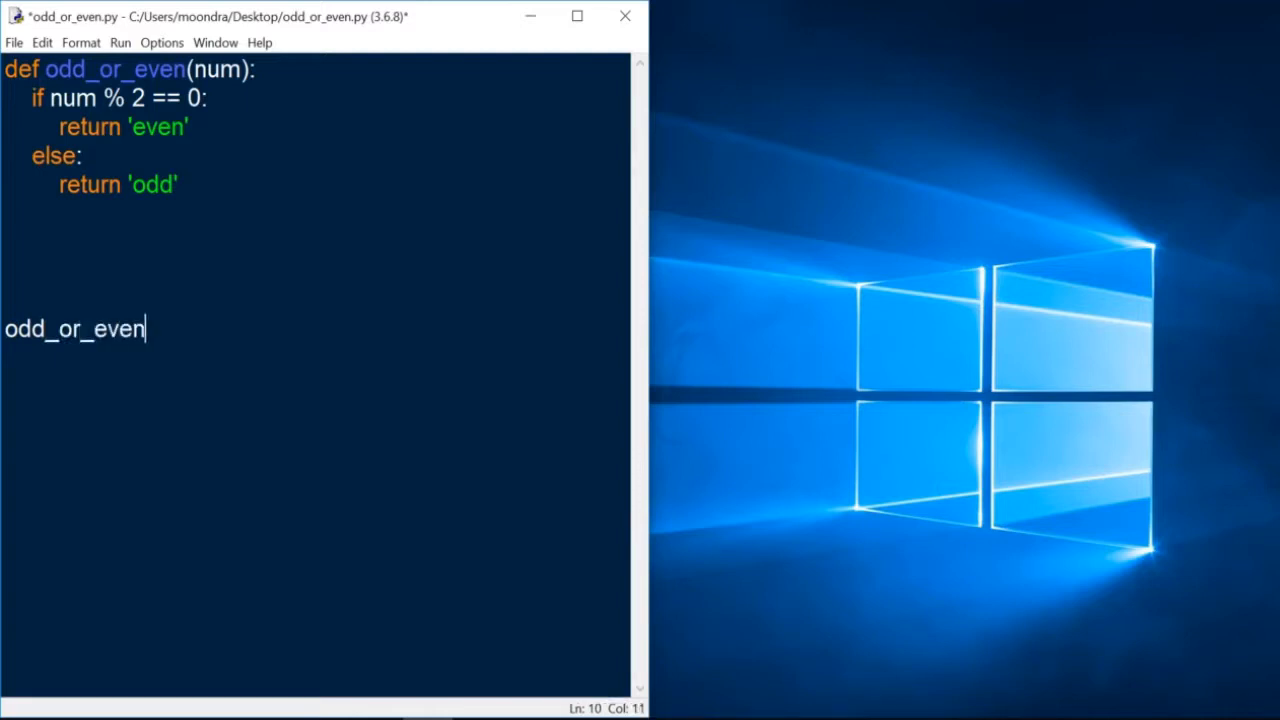
text(()
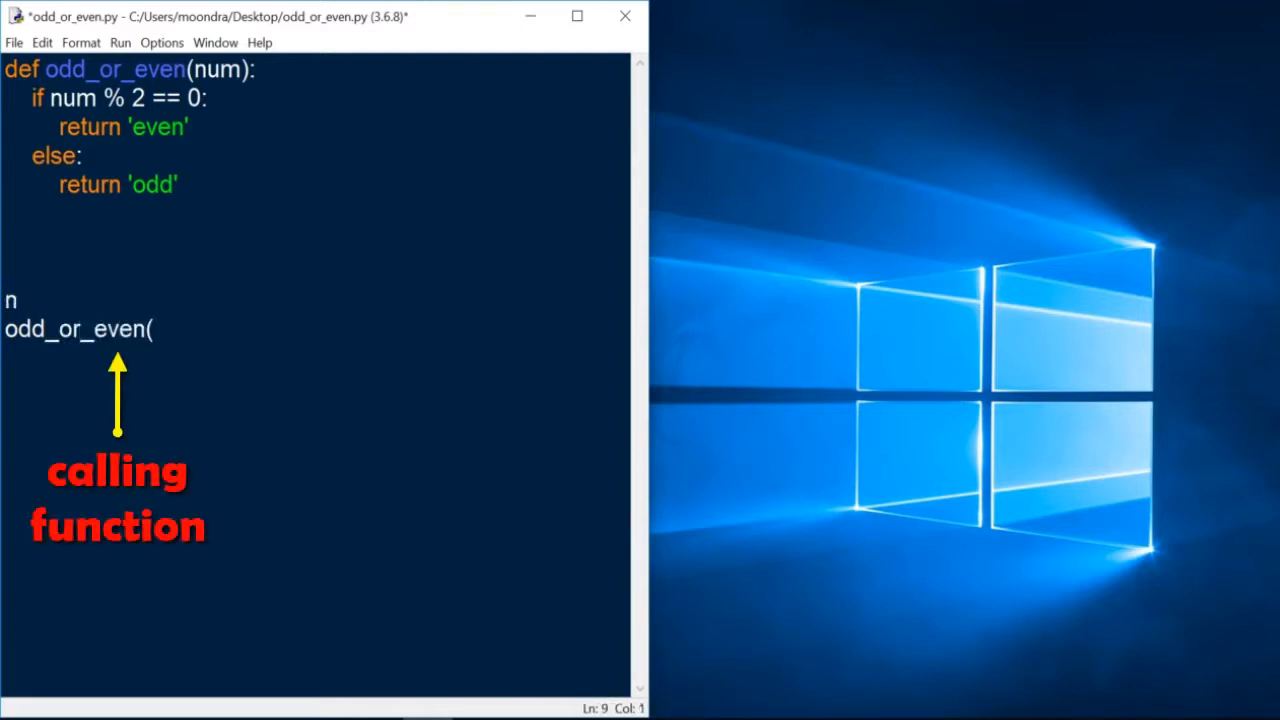
text(num = 3)
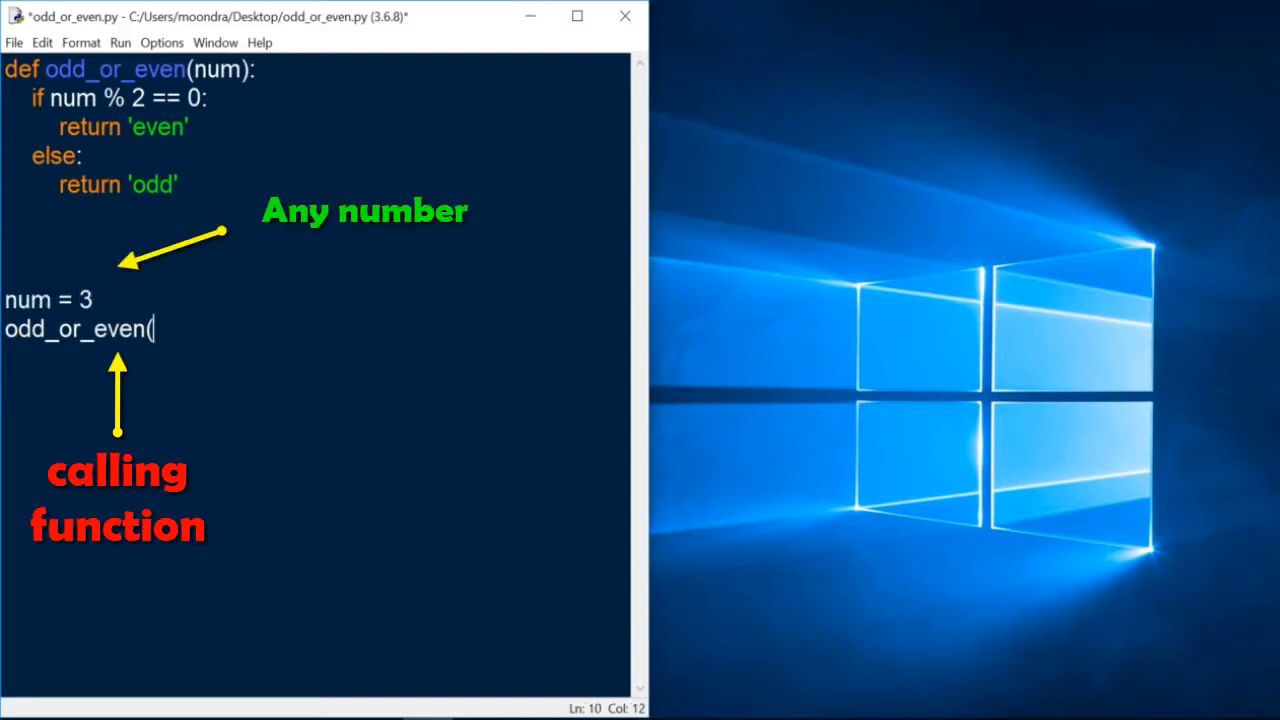
text(3))
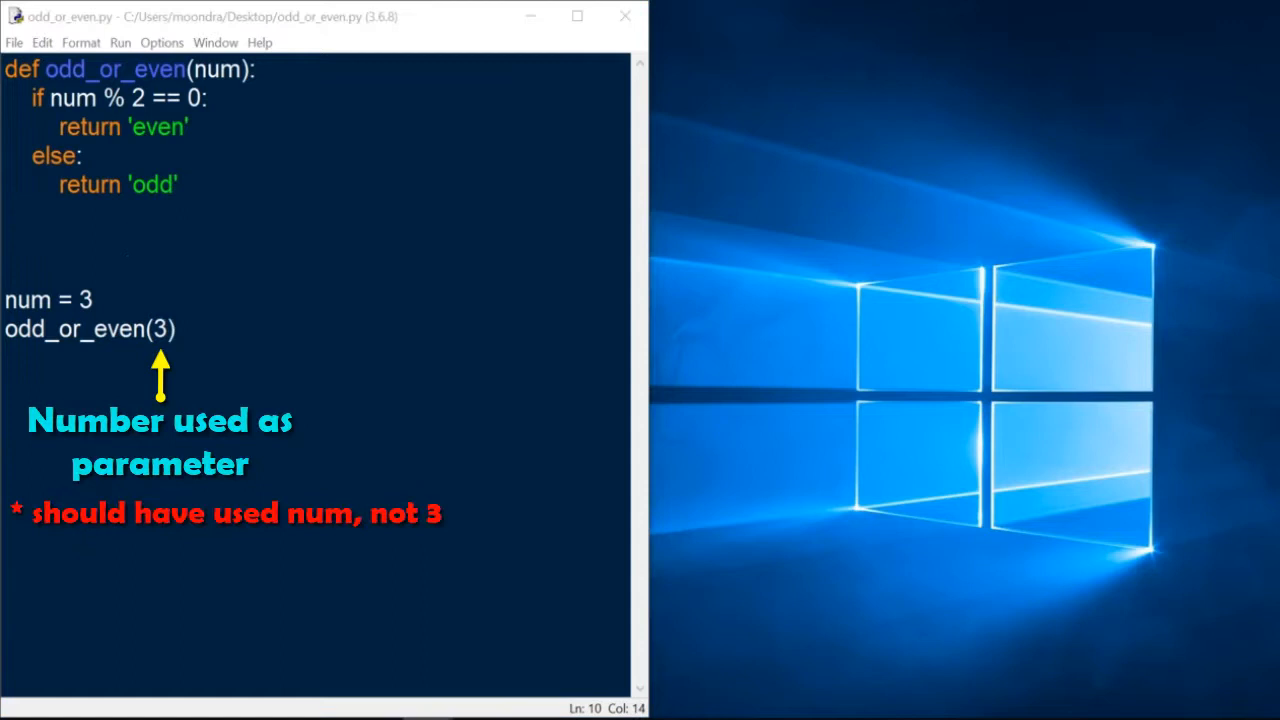
key(F5)
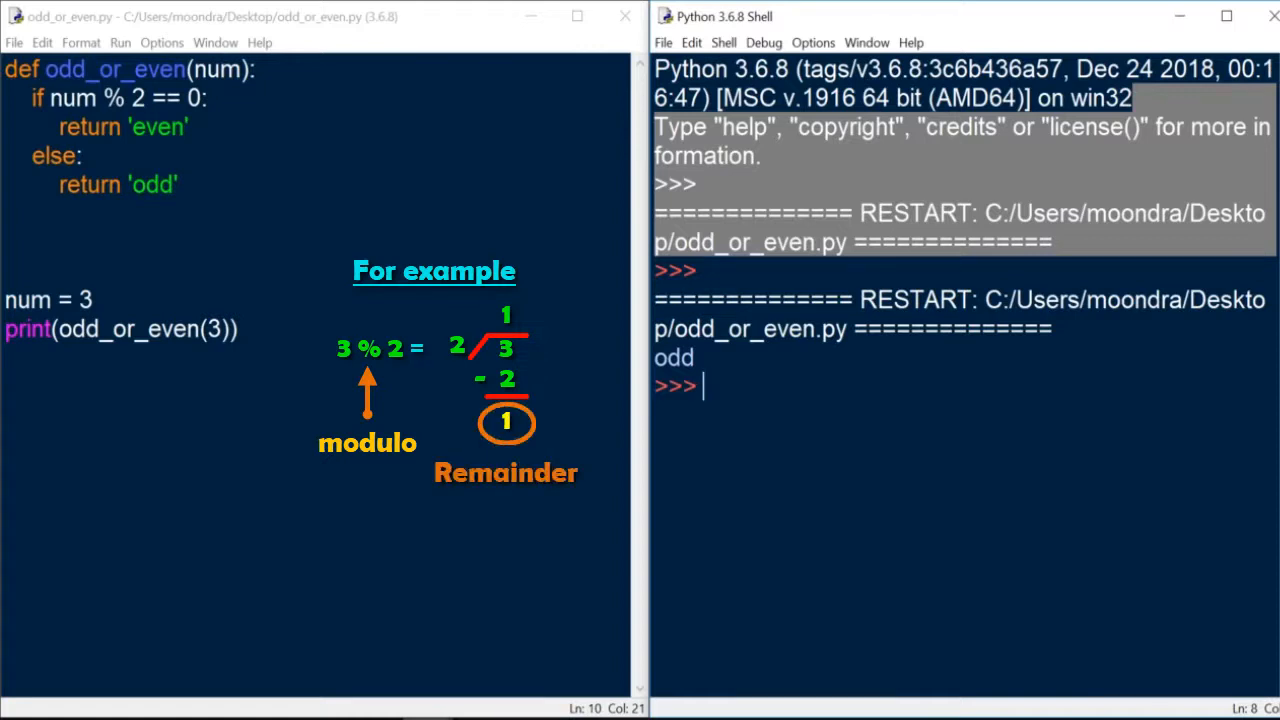
Evaluate 3%2 and 4 % 2 in the Python Shell, returning 1 and 0.
text(3%3)
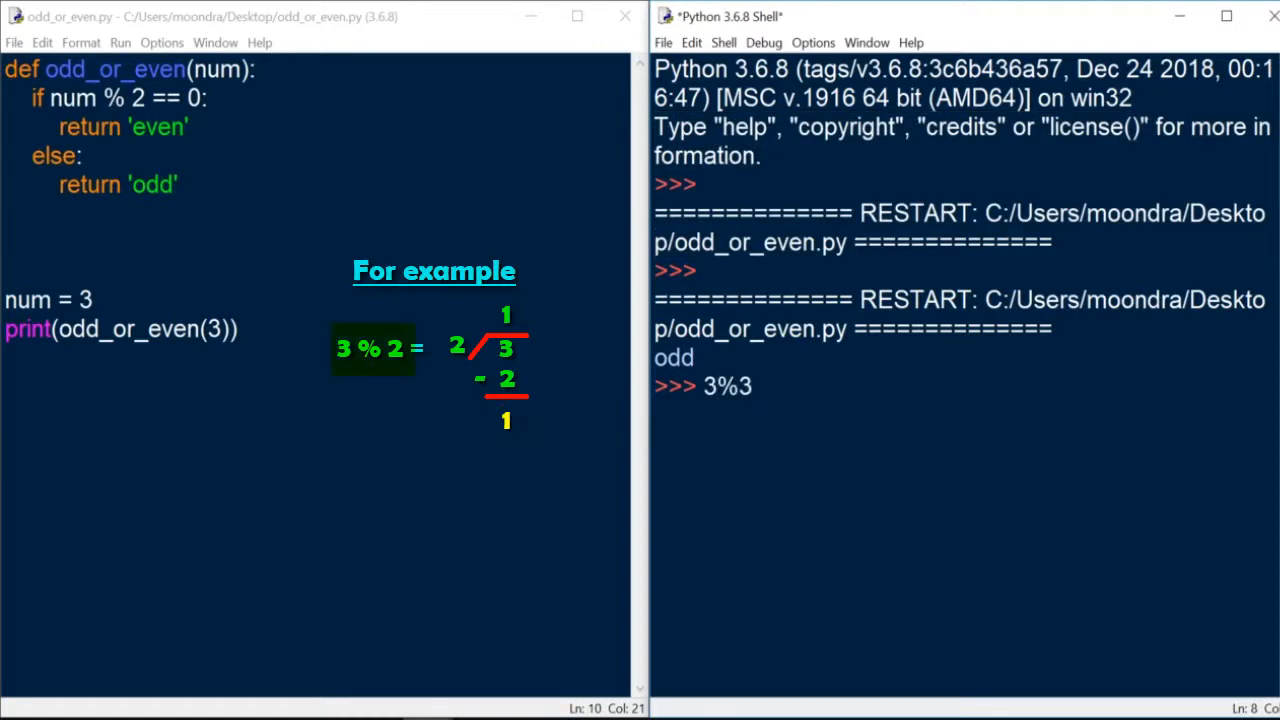
text(2)
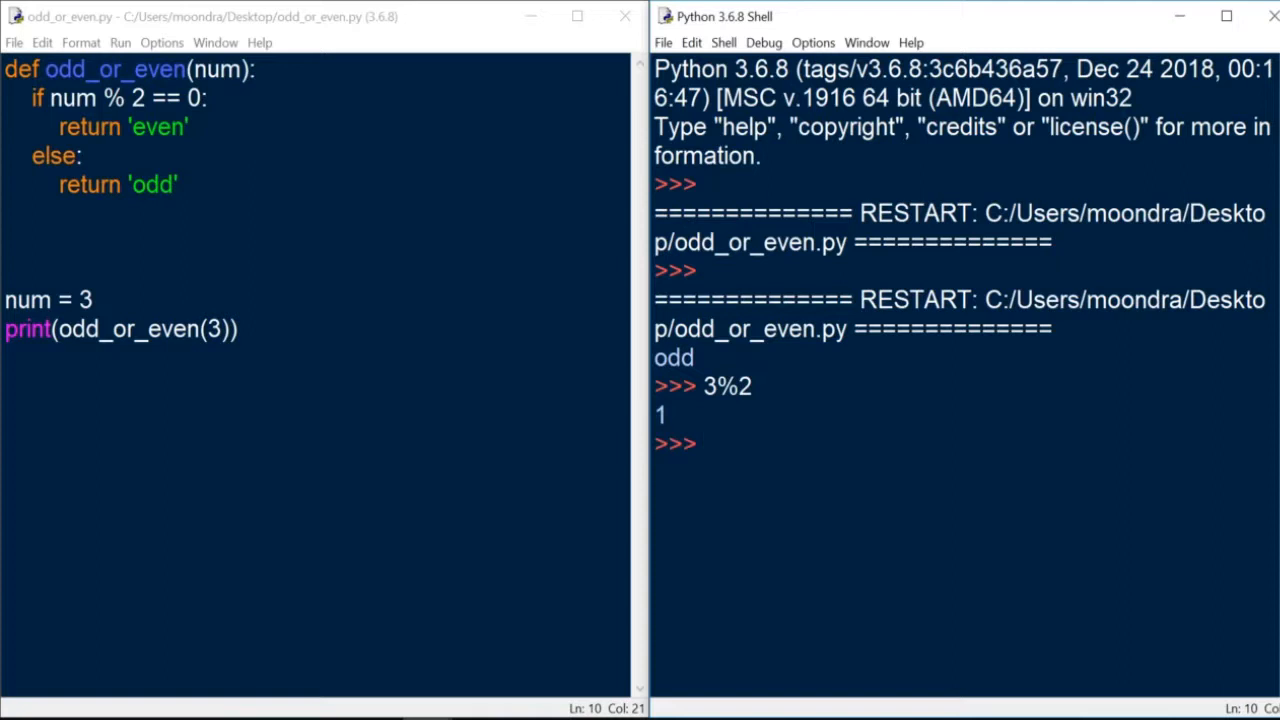
text(4 %)
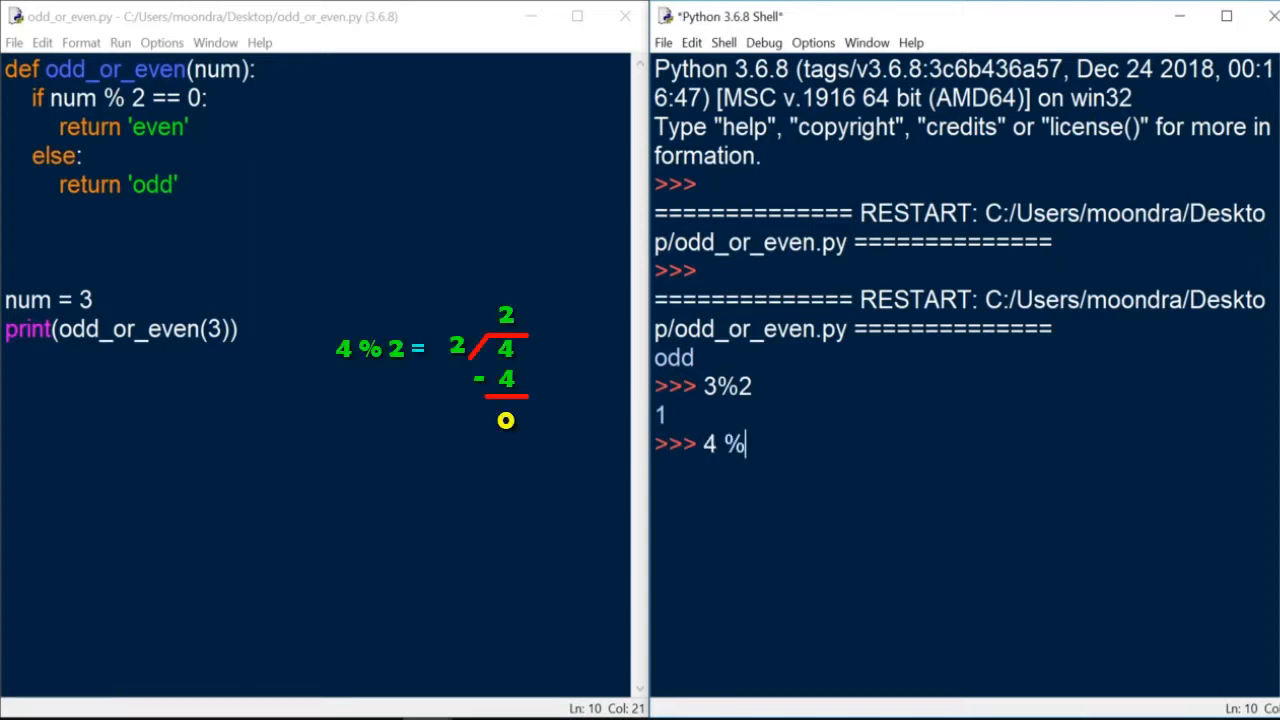
text(2)
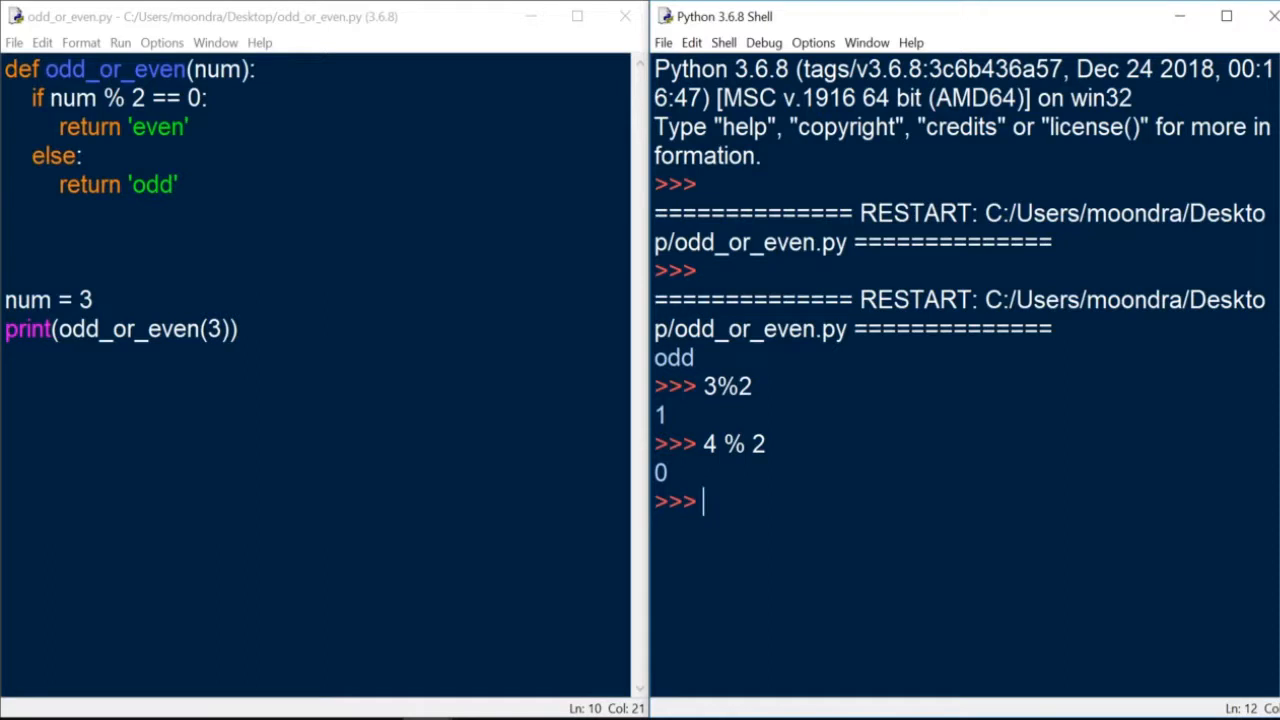
drag(32, 150, 180, 195)
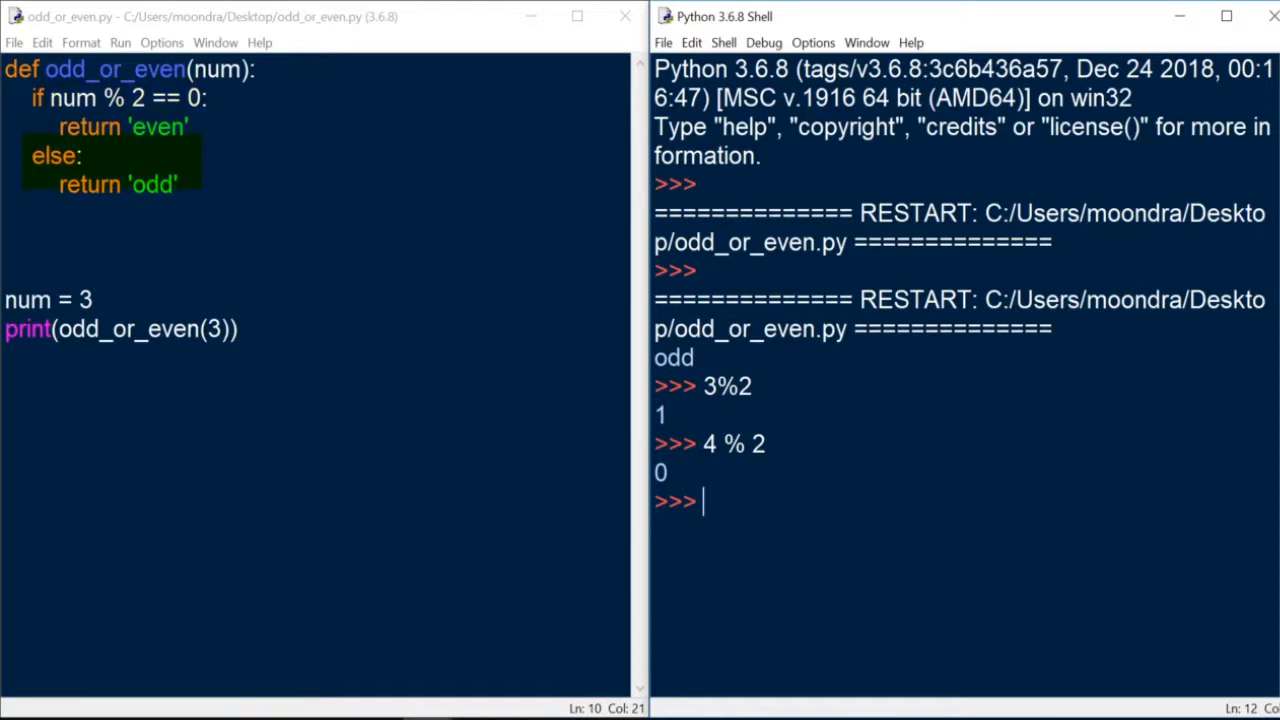